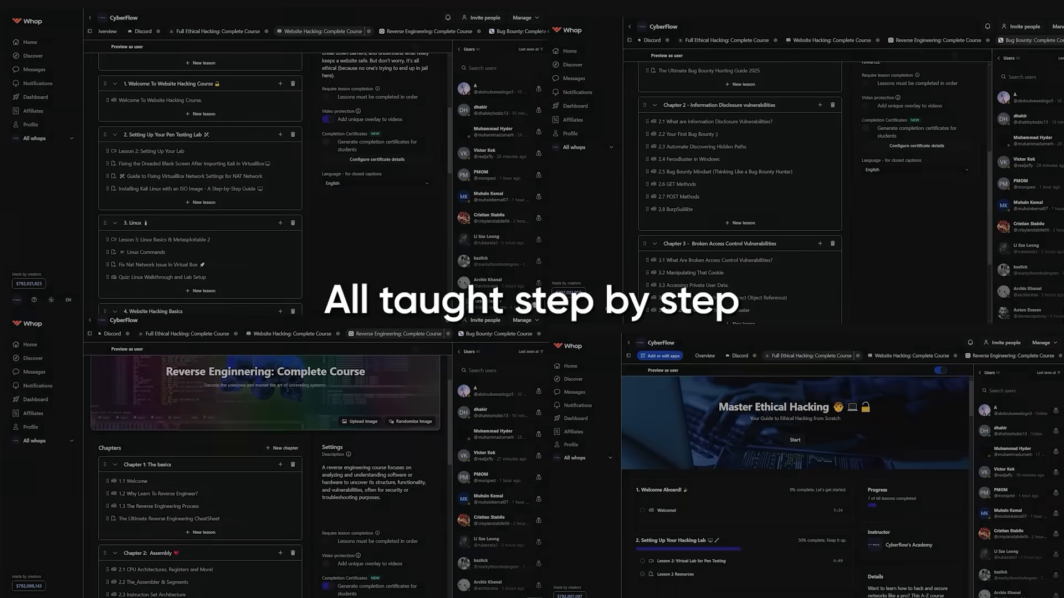
scroll(down, 3)
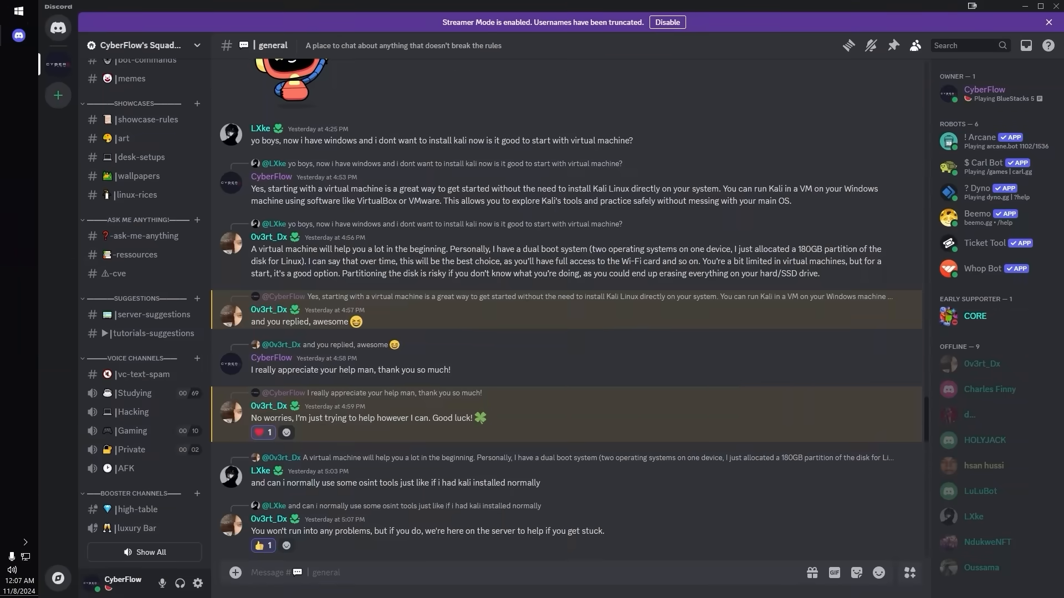
scroll(down, 3)
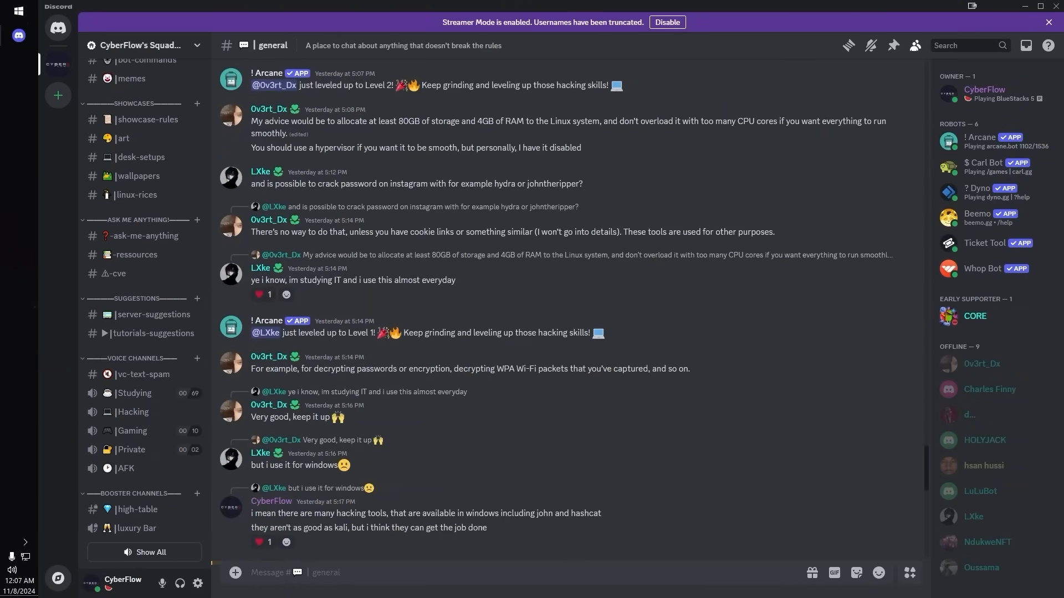
scroll(down, 3)
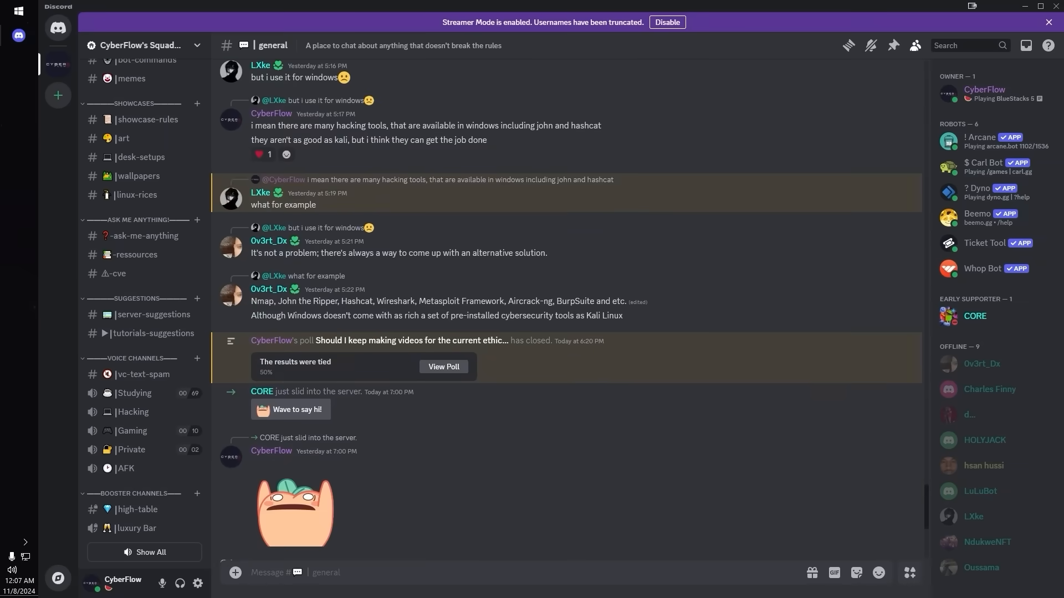
scroll(down, 3)
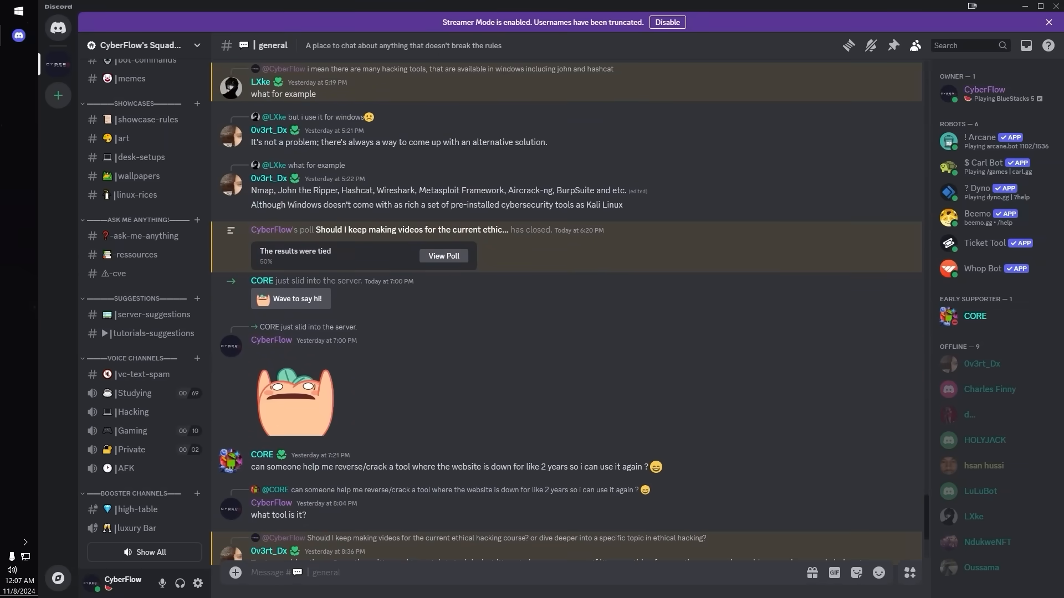